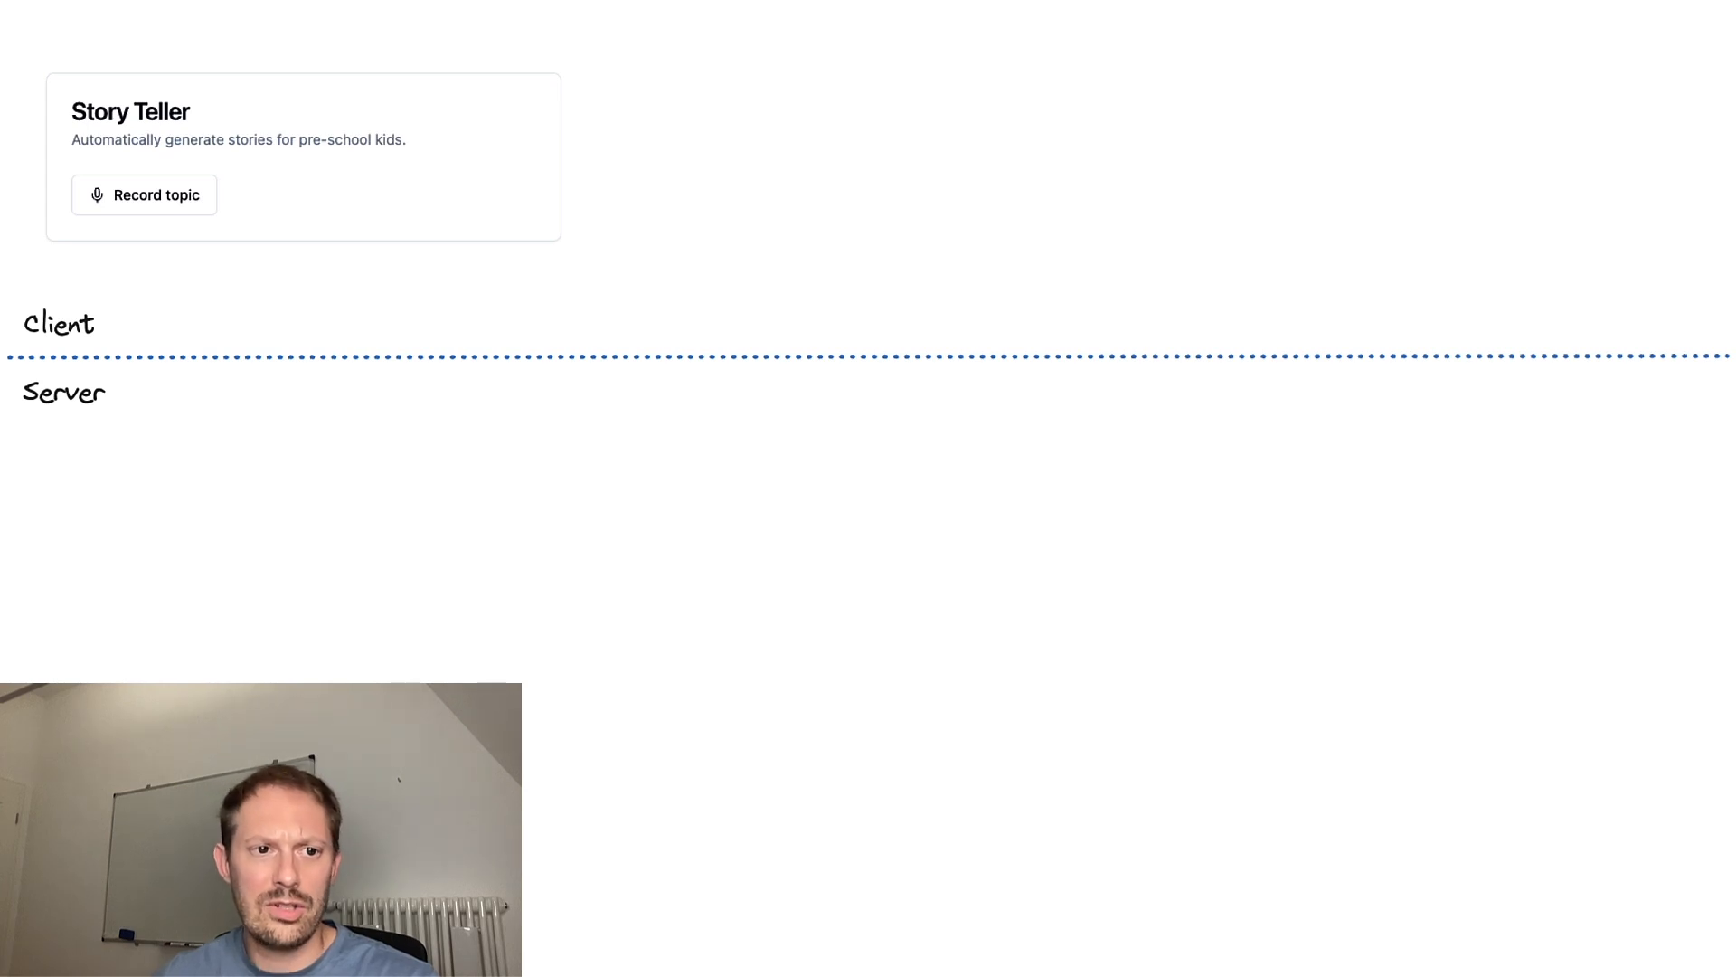
Start recording a spoken story topic, switching the button to its Recording state
click(143, 193)
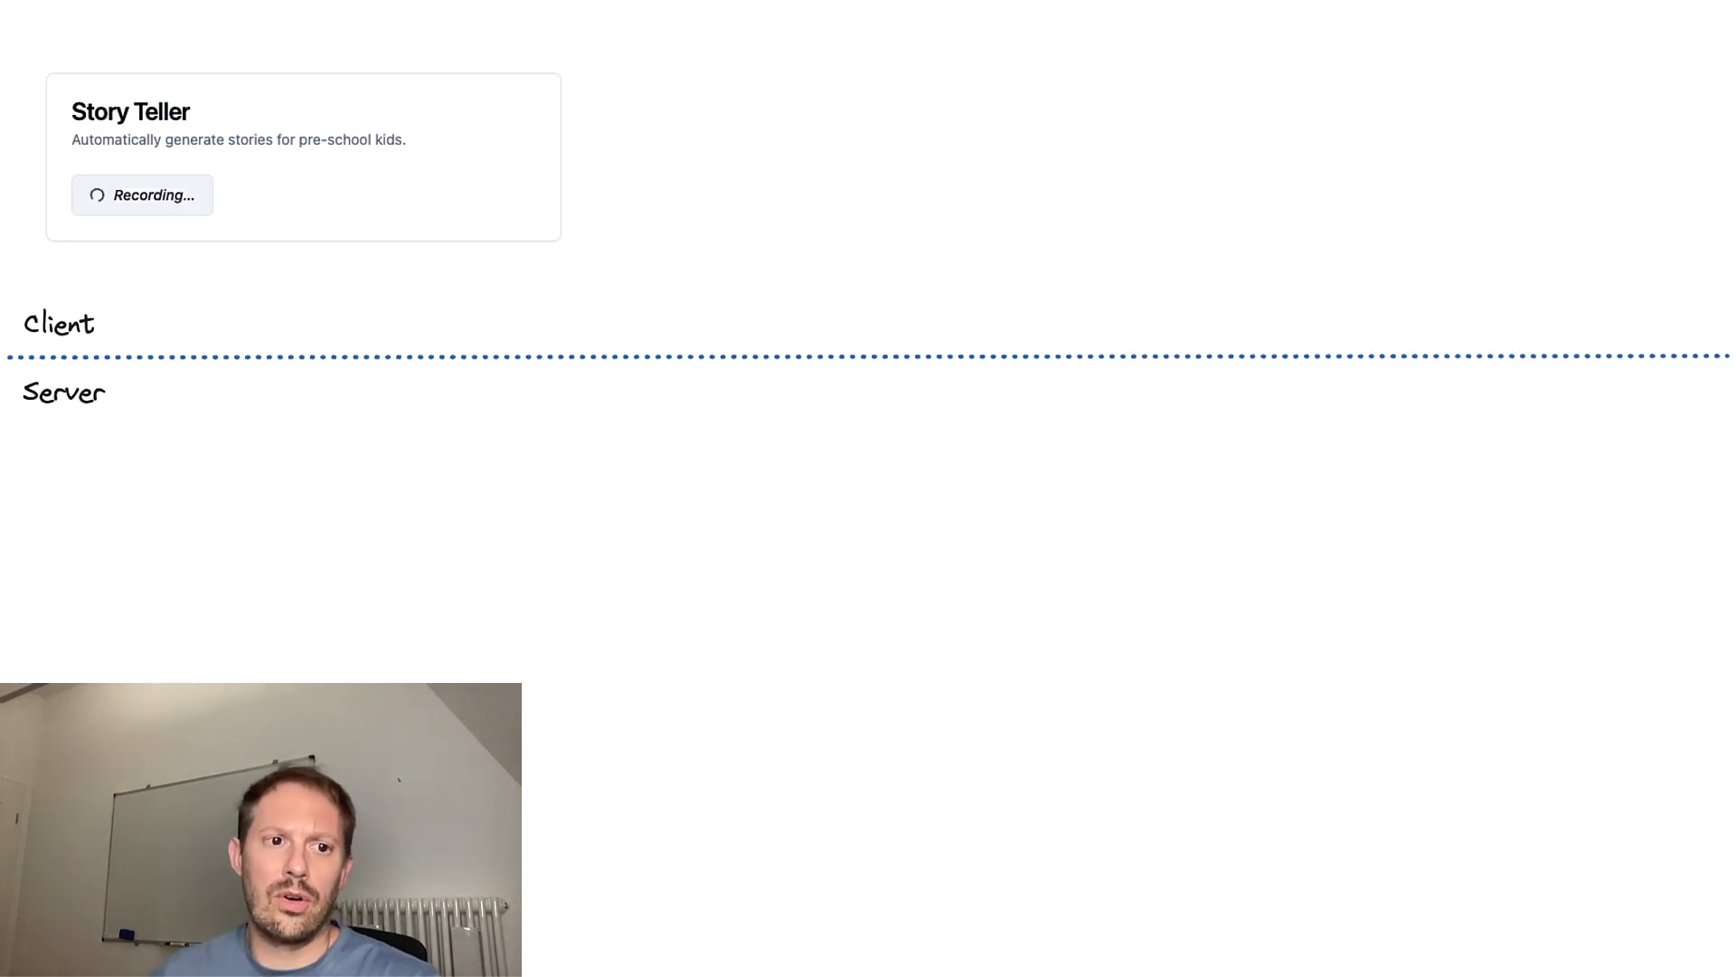